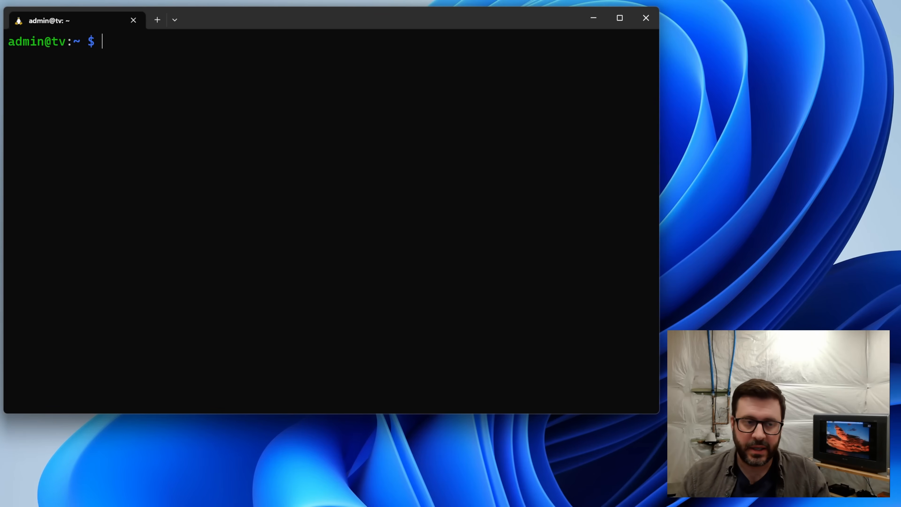
# - Begin typing the vi command for /boot/config.txt at the shell prompt
pyautogui.write('vi /b')
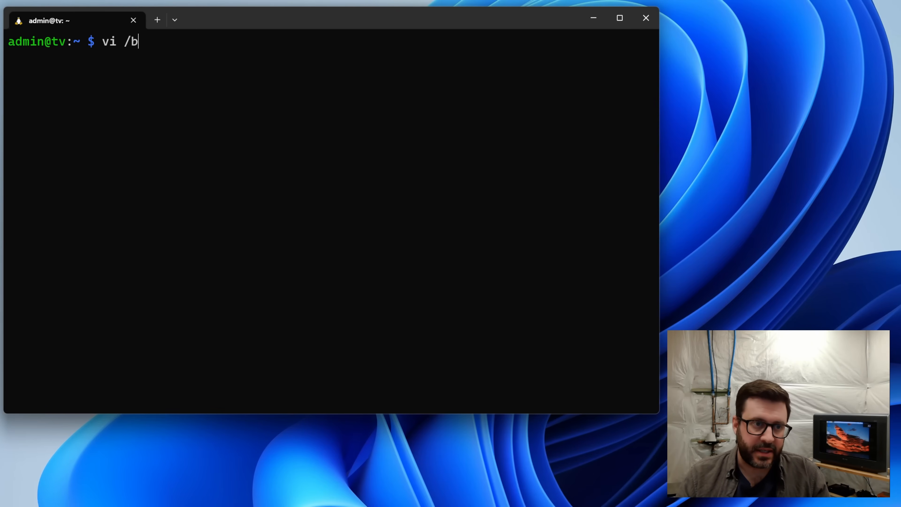
# - Open /boot/config.txt in vi and show line numbers with :set nu to review the 720×480 framebuffer settings
pyautogui.write('oot/config.txt')
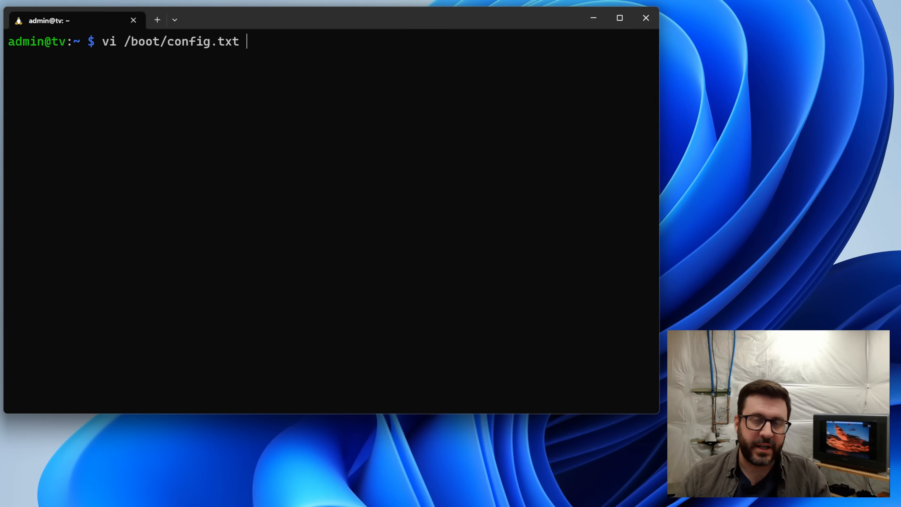
pyautogui.press('Return')
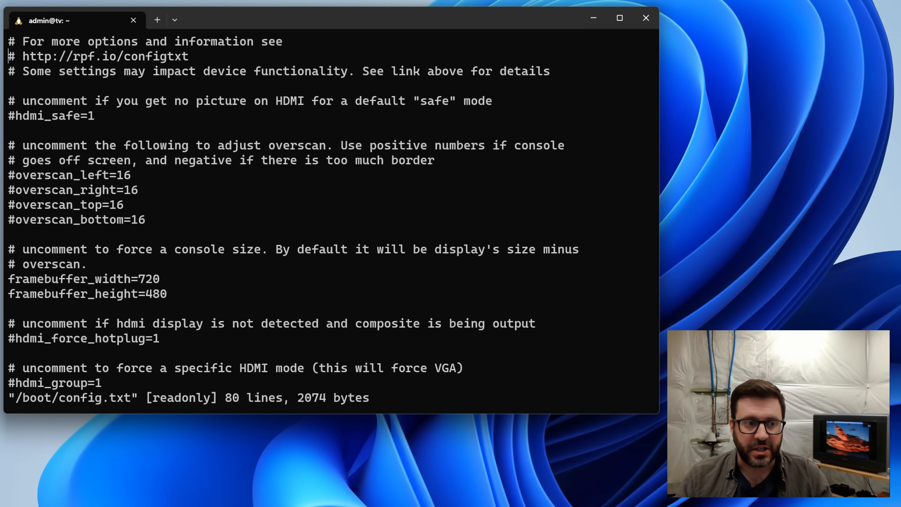
pyautogui.write(':se')
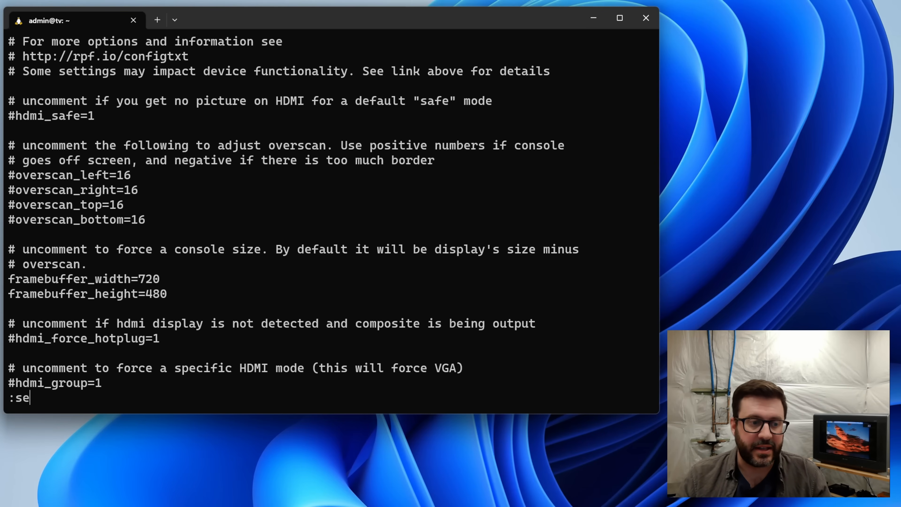
pyautogui.write('t nu')
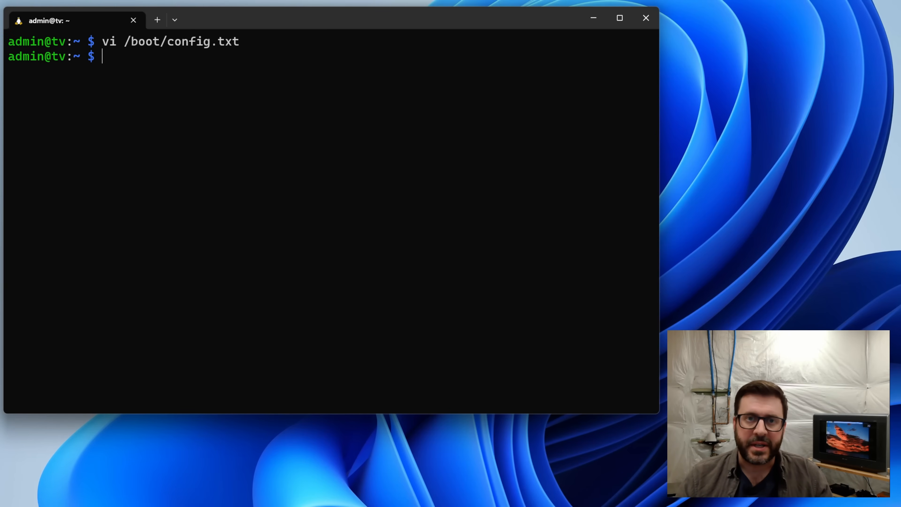
# - List ./media/, showing Docs, fg1.avi, Home Videos, Movies and TV Series
pyautogui.write('ls .')
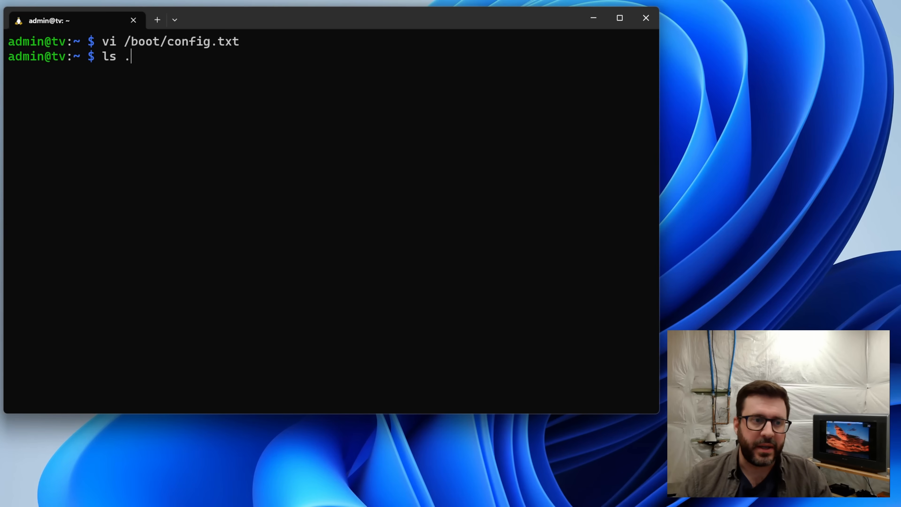
pyautogui.write('/media/')
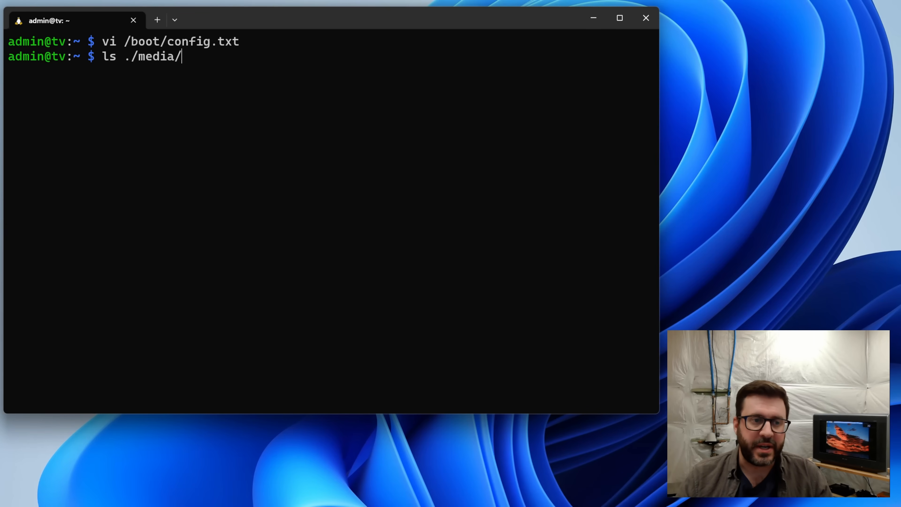
pyautogui.press('Return')
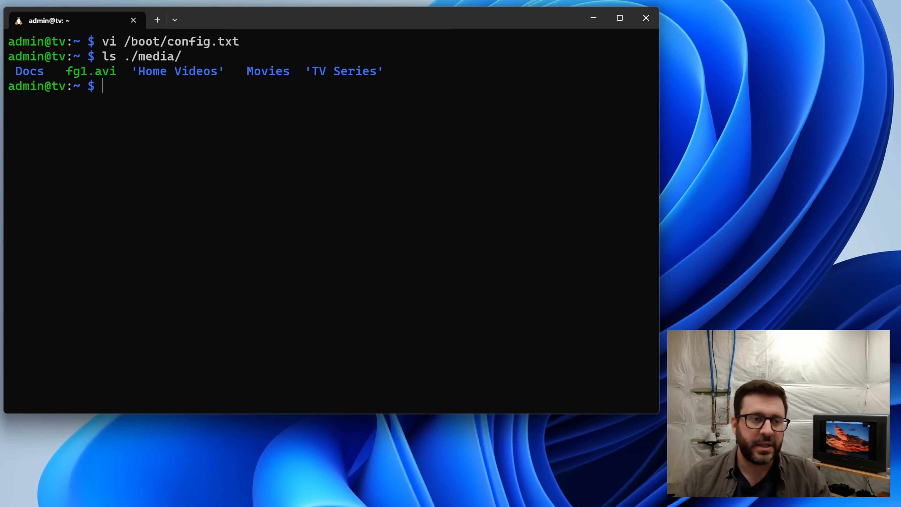
# - Play ./media/fg1.avi with vlc, then stop the playback
pyautogui.write('vlc')
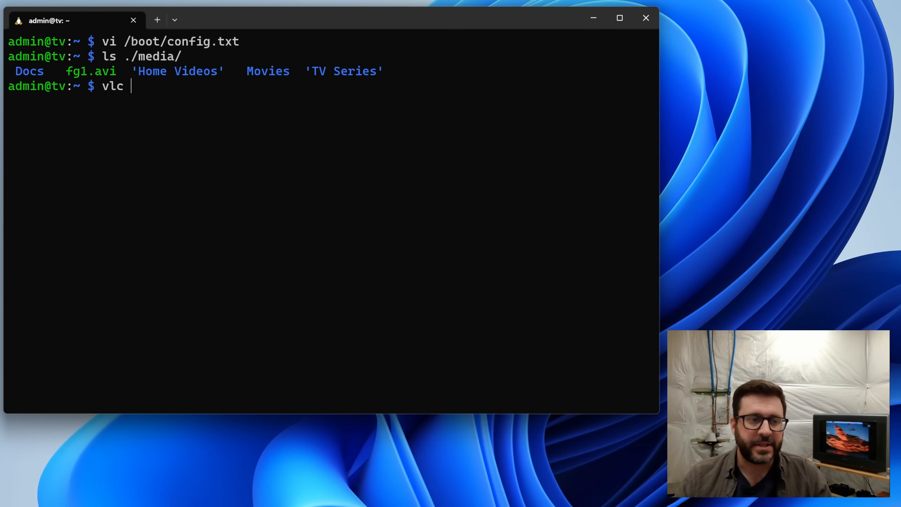
pyautogui.write('./med')
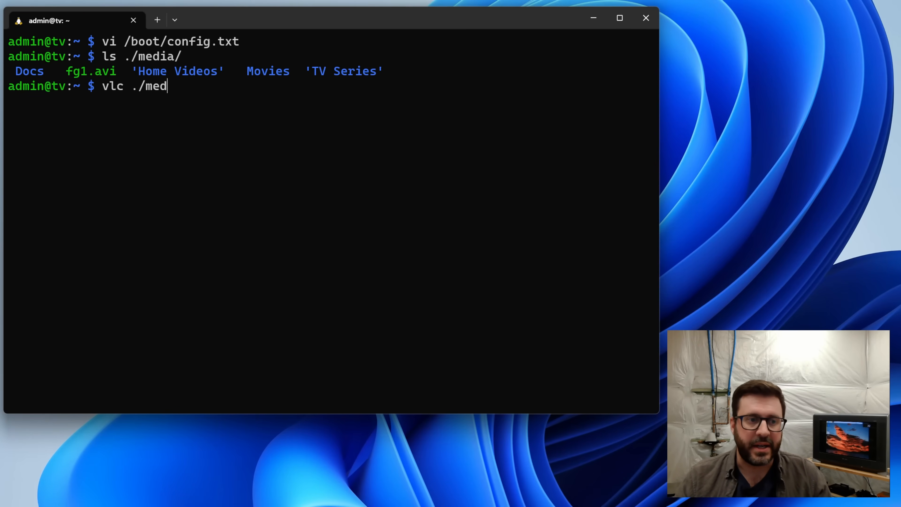
pyautogui.write('ia/fg1.avi')
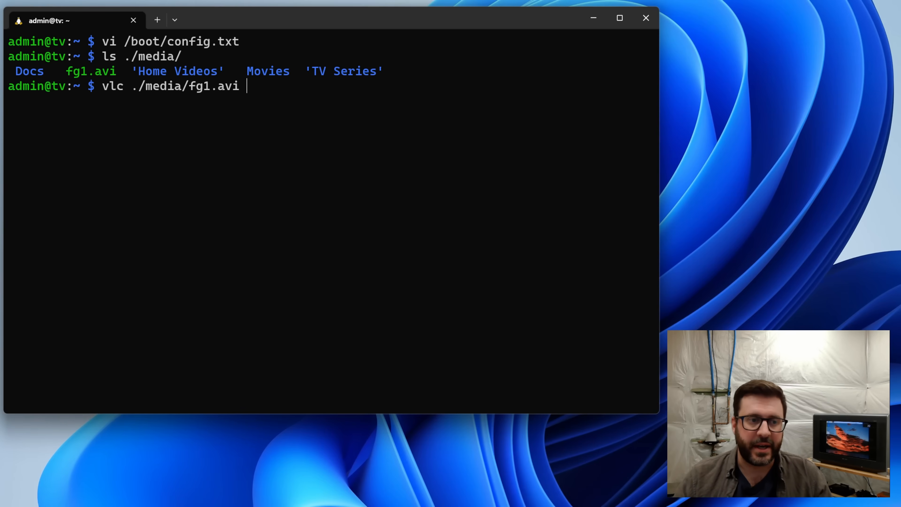
pyautogui.press('Return')
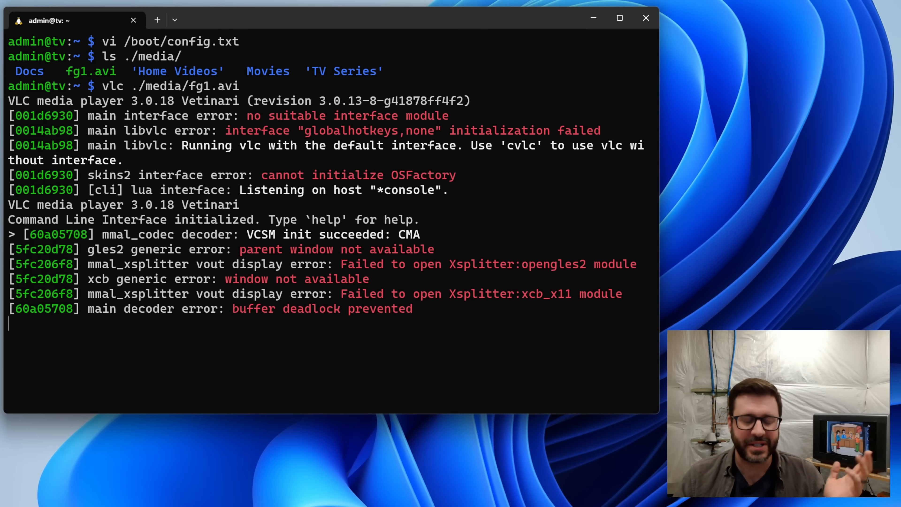
pyautogui.press('ctrl+c')
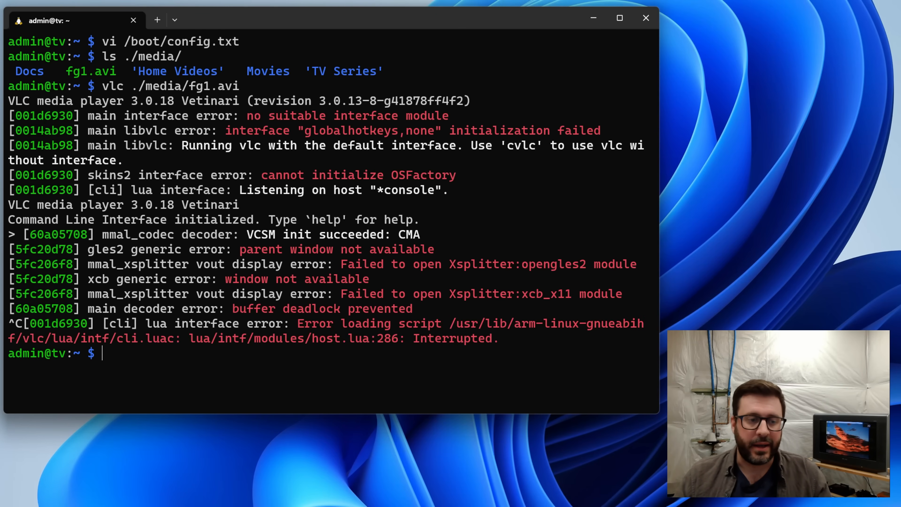
# - Play Daria S01e01.m4v from TV Series/Daria/Season 01 with vlc
pyautogui.write('vlc ./media/TV\\ Series/Daria/Season\\ 01/Daria\\ S01e01.m4v')
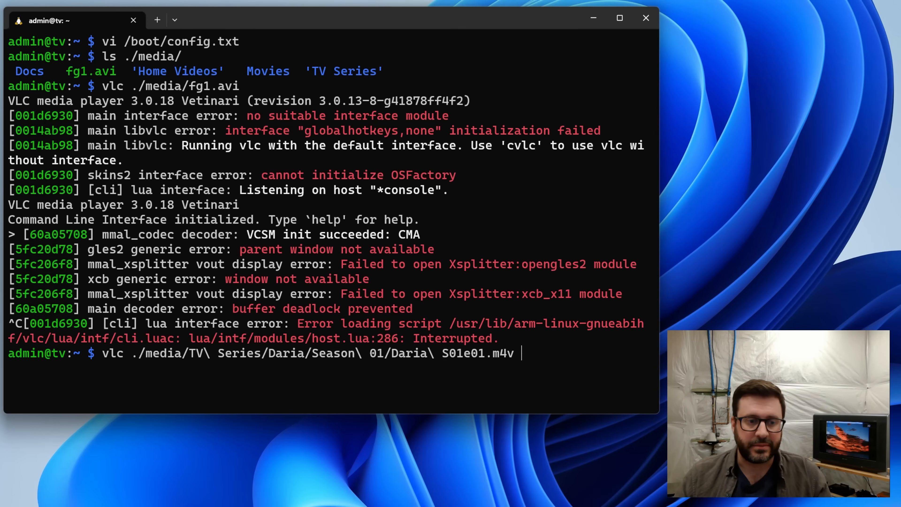
pyautogui.press('Return')
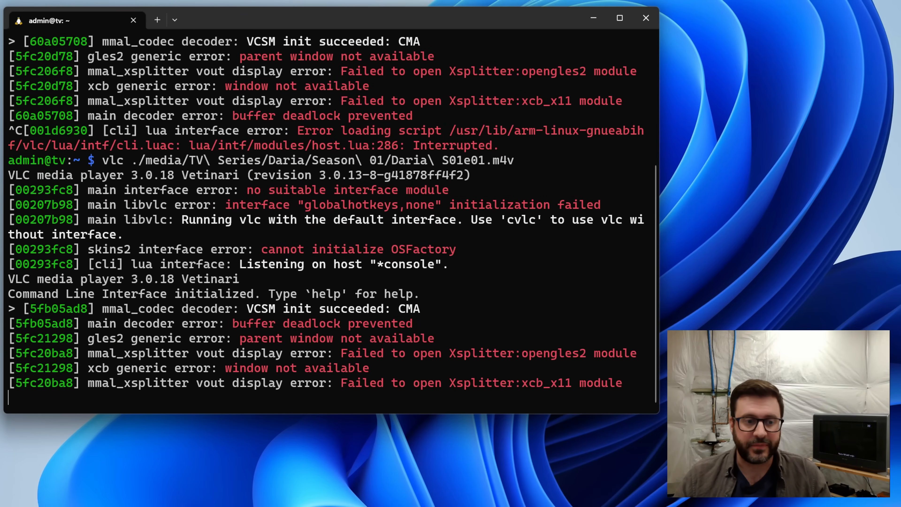